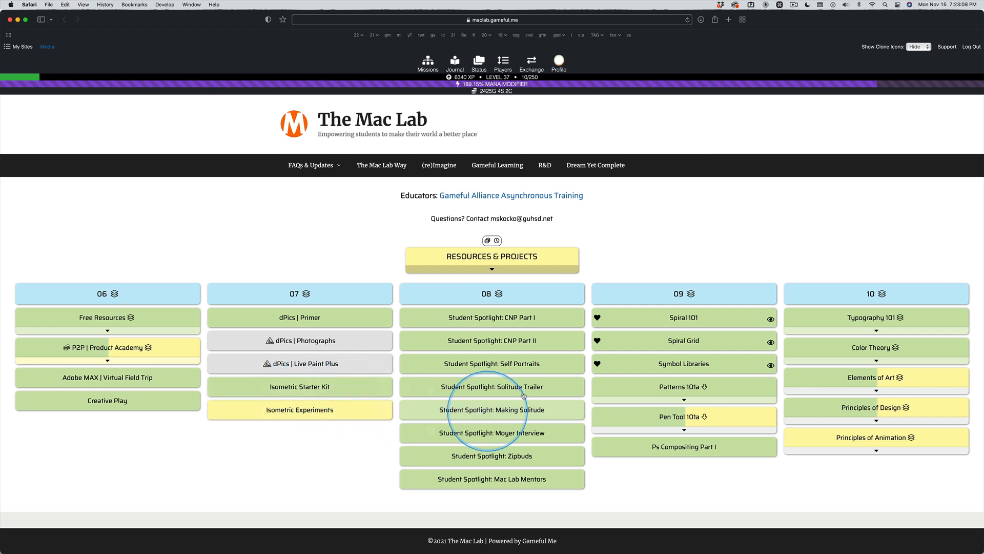
pyautogui.moveTo(541, 356)
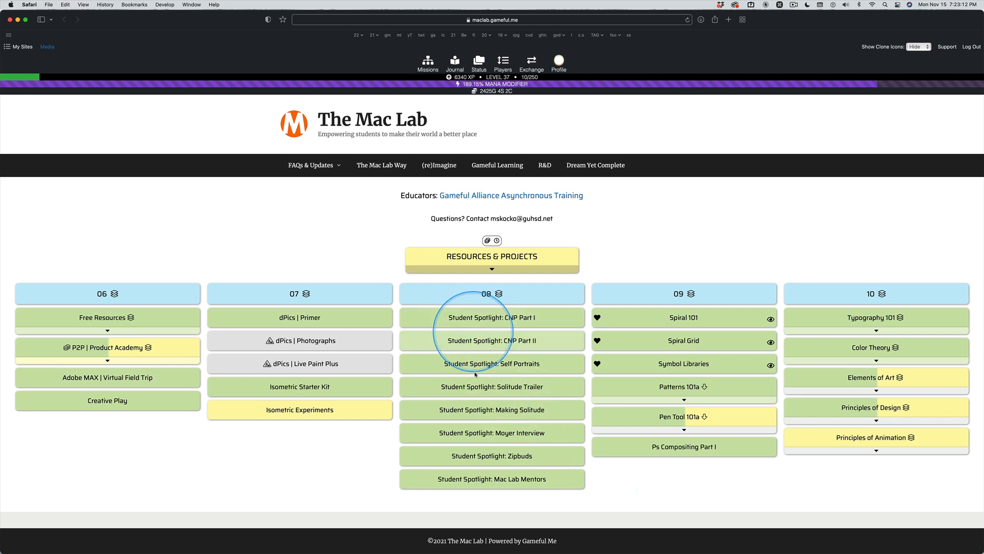
pyautogui.moveTo(497, 495)
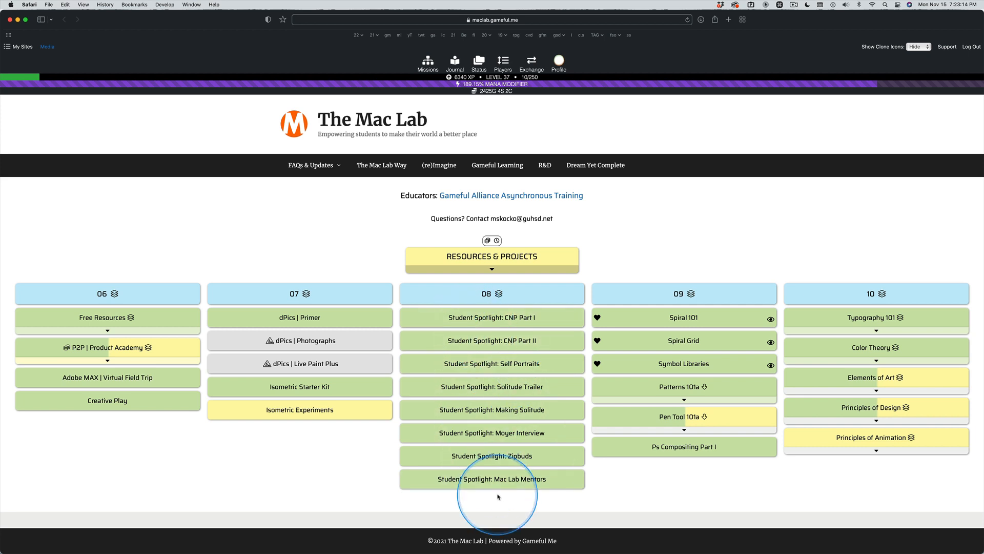
pyautogui.moveTo(498, 496)
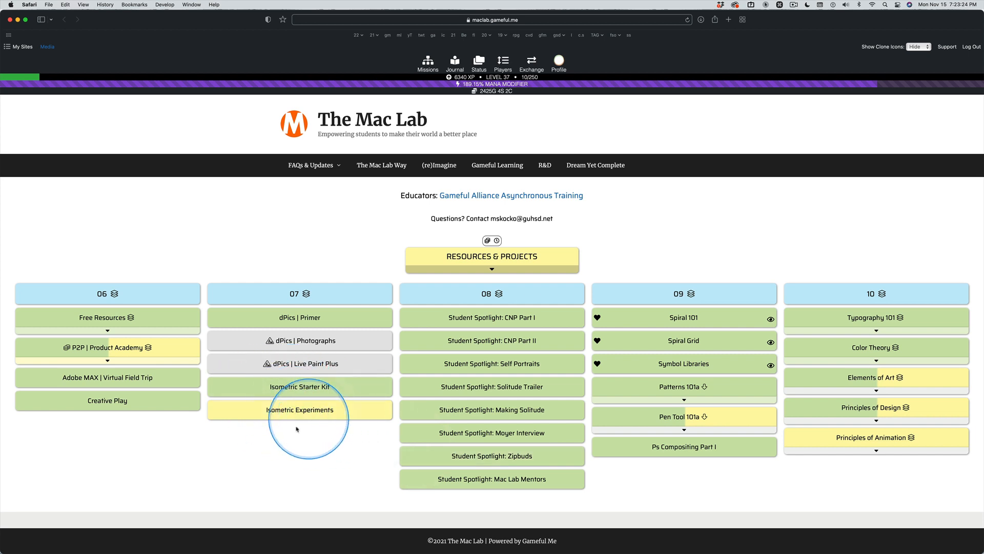
pyautogui.moveTo(677, 338)
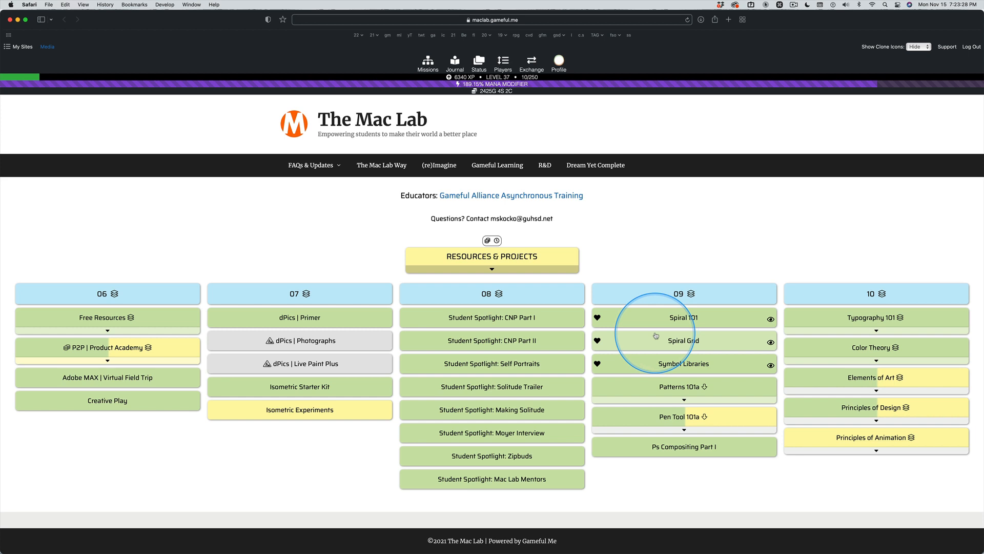
pyautogui.moveTo(691, 372)
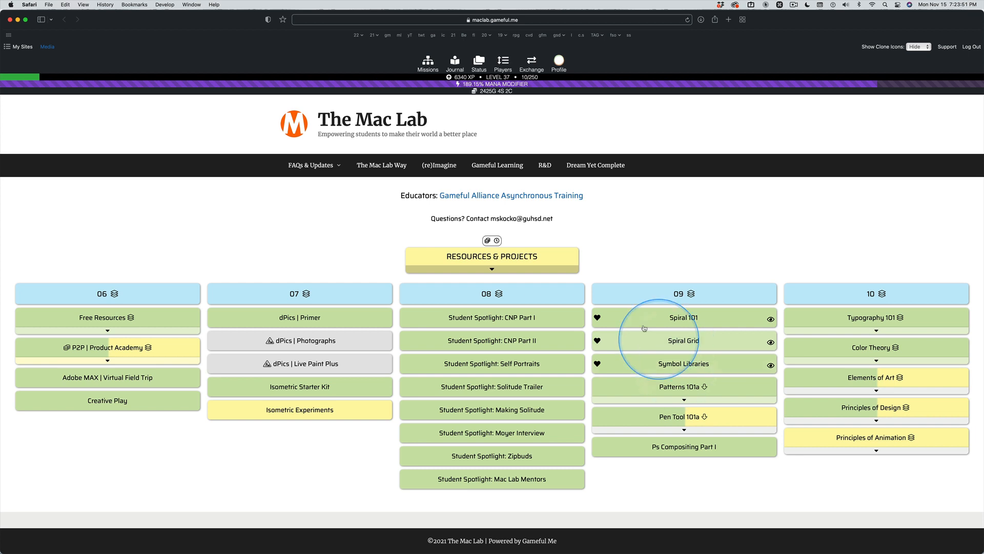
# - Switch from Safari to Google Chrome via the app switcher to show the Week 15 mission
pyautogui.click(492, 260)
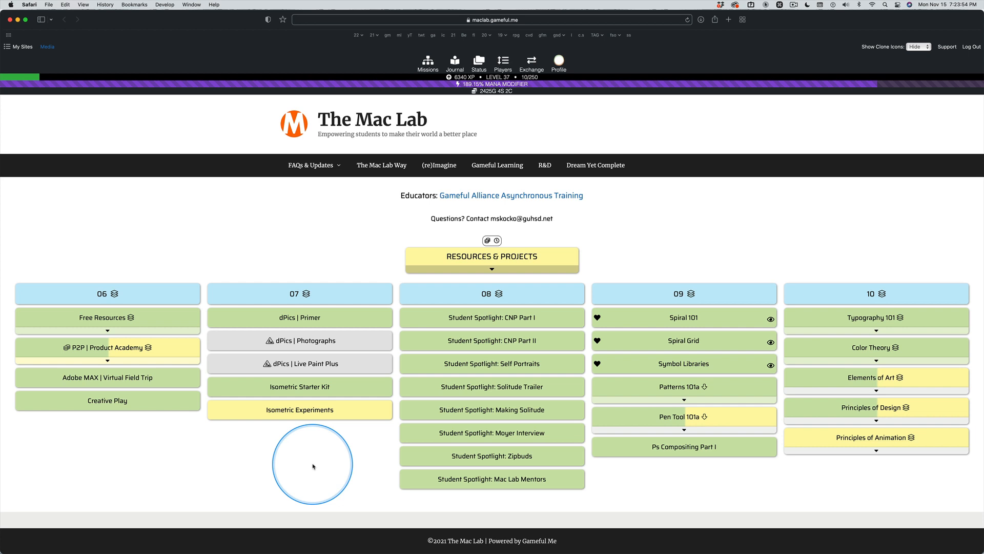
pyautogui.press('cmd+tab')
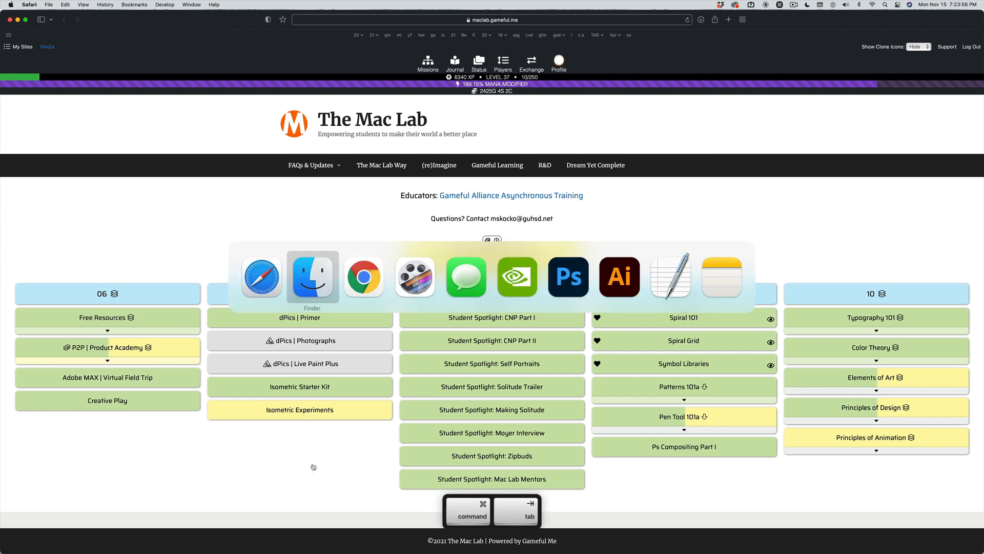
pyautogui.press('tab')
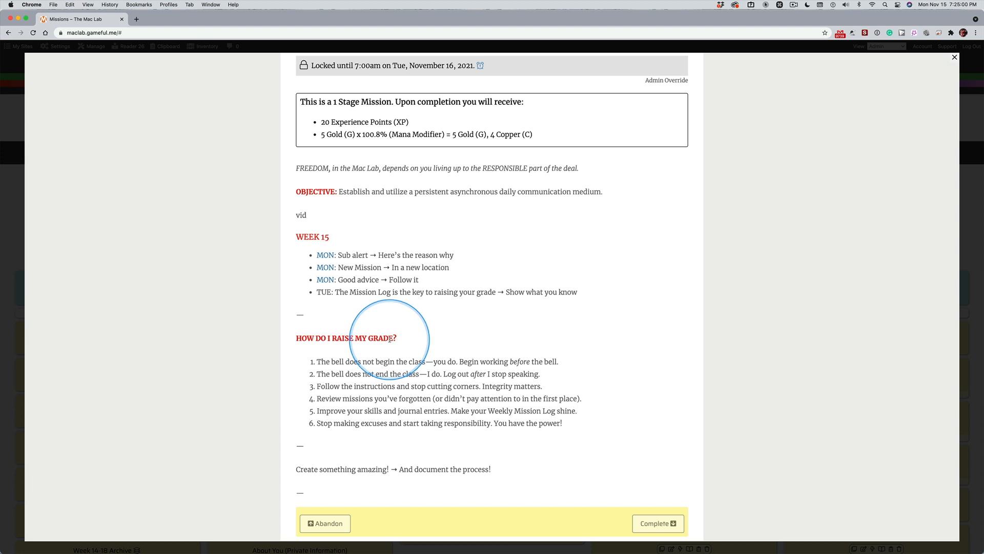
pyautogui.moveTo(389, 338)
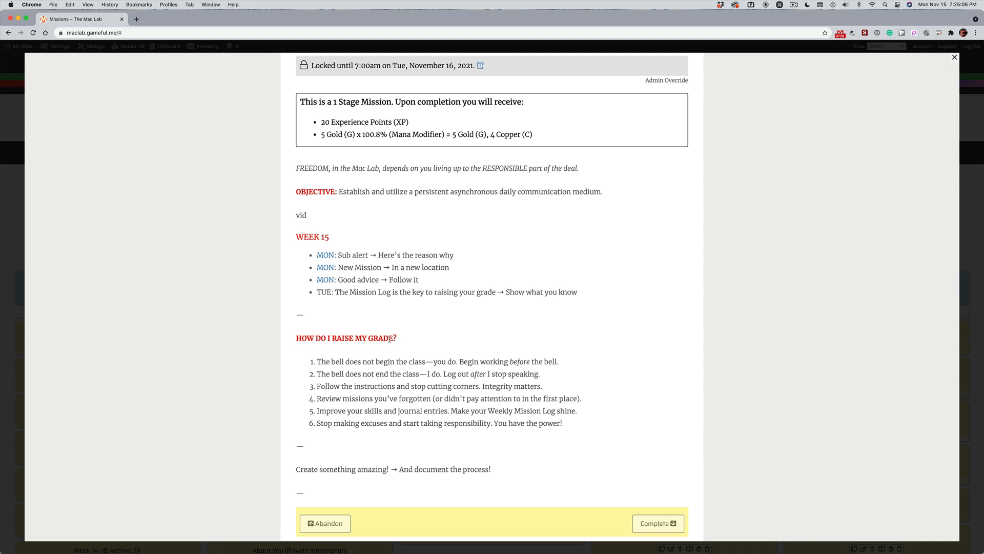
pyautogui.moveTo(328, 322)
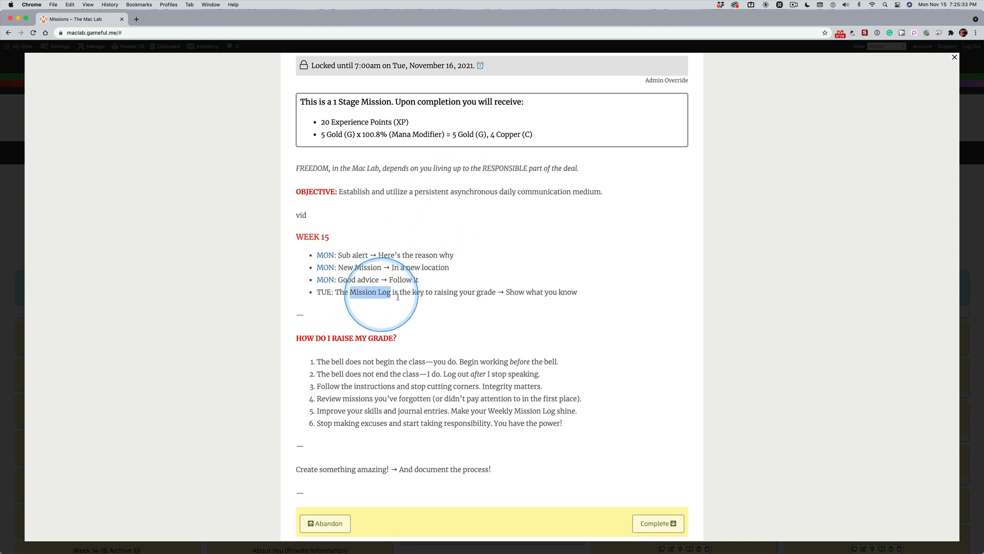
pyautogui.moveTo(465, 315)
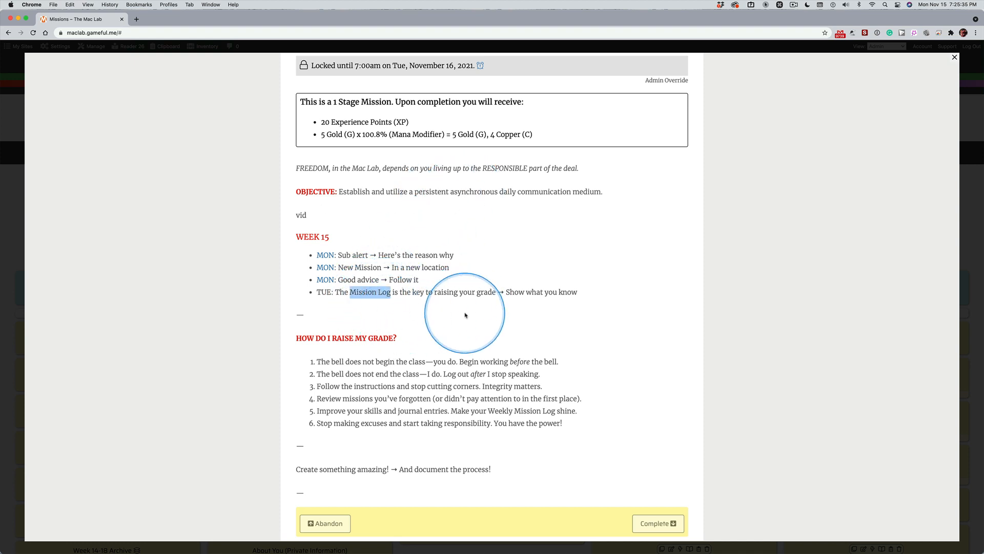
pyautogui.moveTo(501, 323)
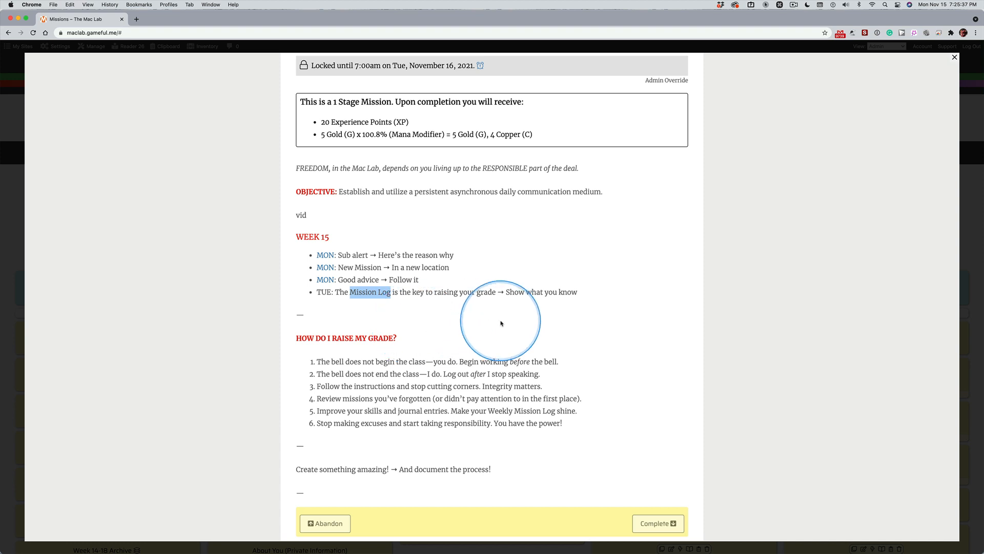
pyautogui.moveTo(494, 323)
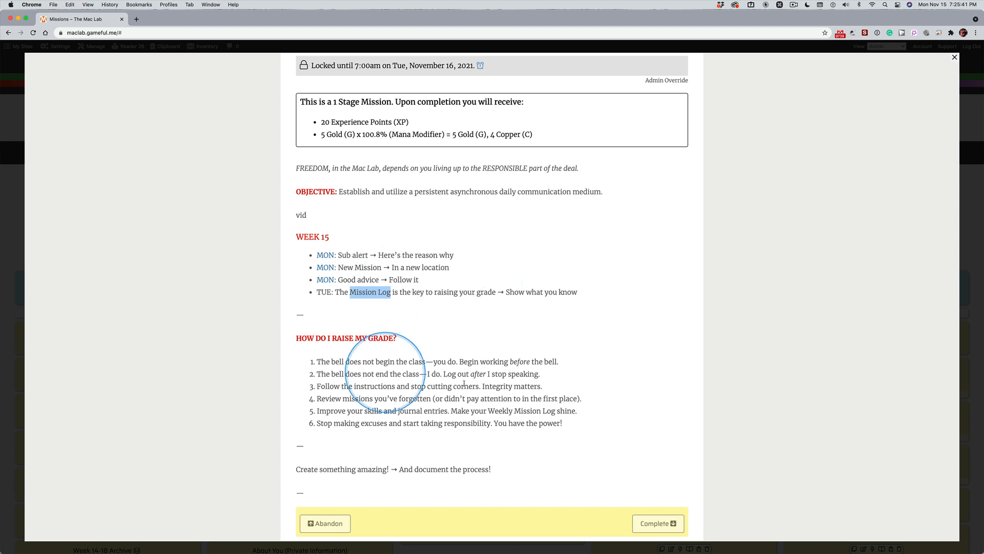
pyautogui.moveTo(478, 340)
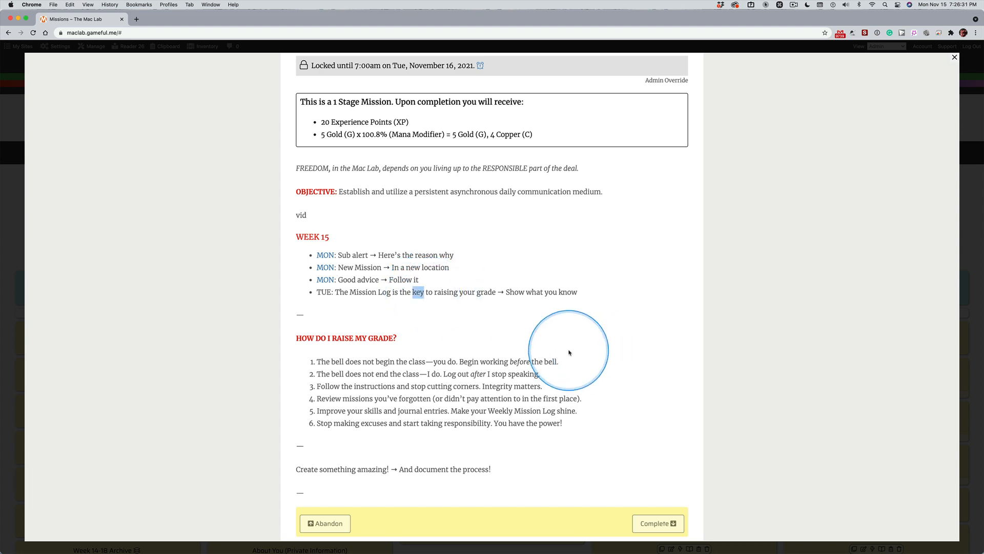
pyautogui.moveTo(420, 326)
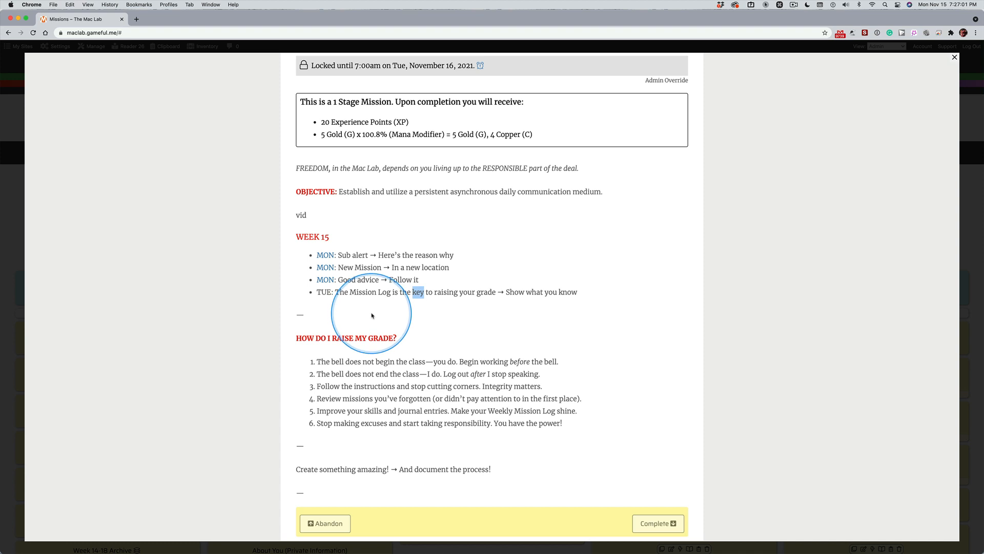
pyautogui.moveTo(391, 346)
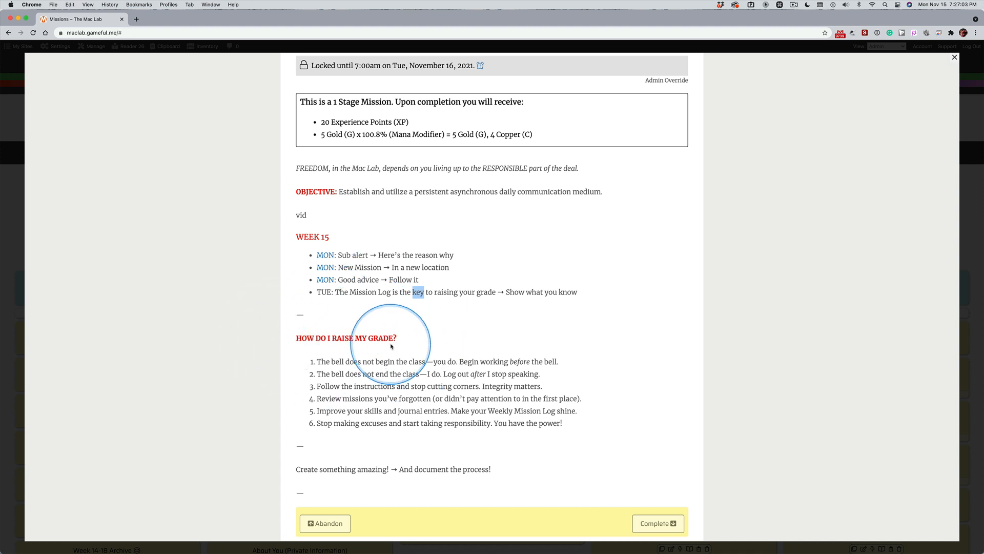